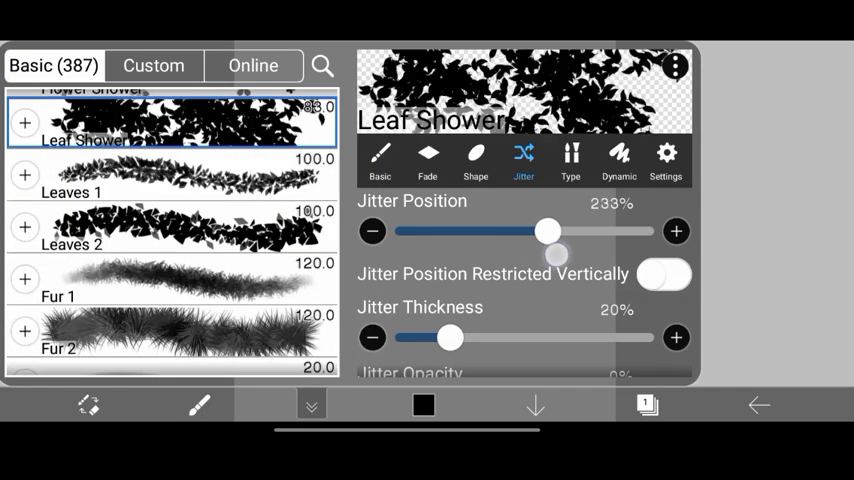
Step: Raise Leaf Shower's Jitter Position and Fade start thickness, and tighten Shape spacing to 45%
drag(548, 232, 552, 232)
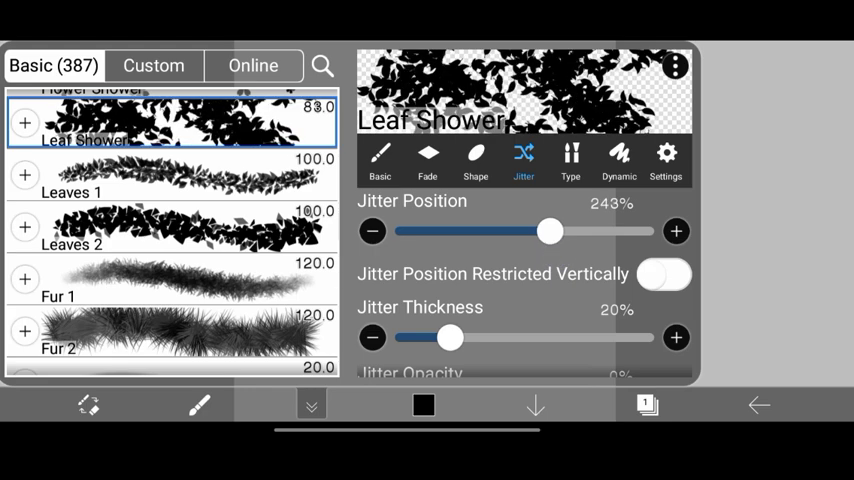
click(428, 156)
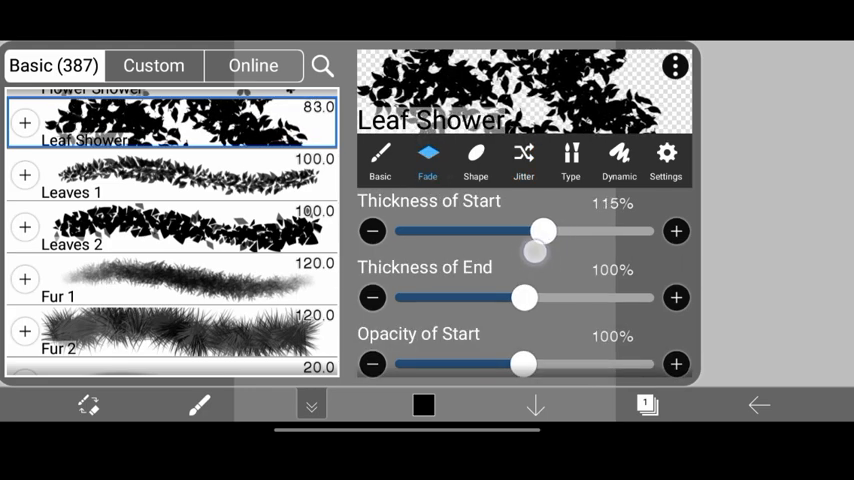
drag(544, 232, 584, 232)
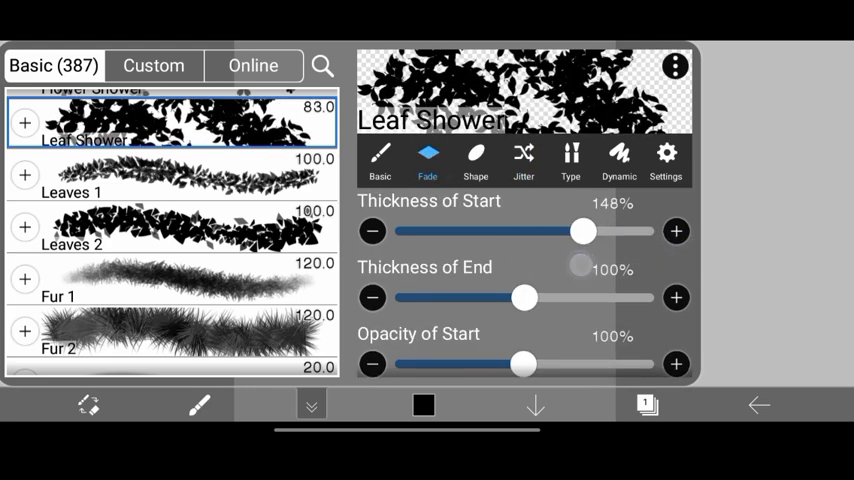
click(476, 160)
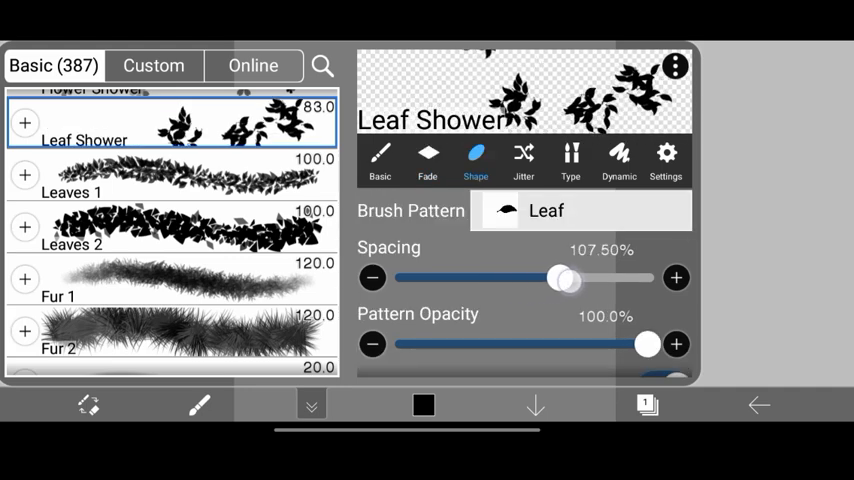
drag(564, 278, 504, 278)
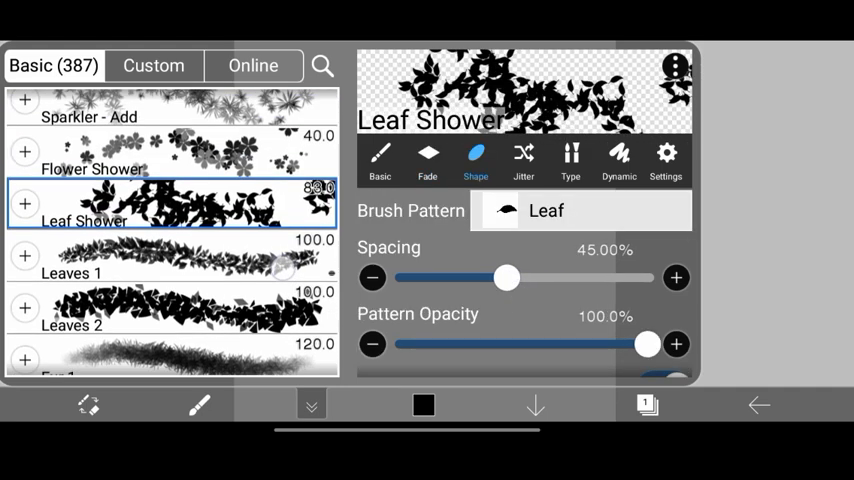
scroll(down, 3)
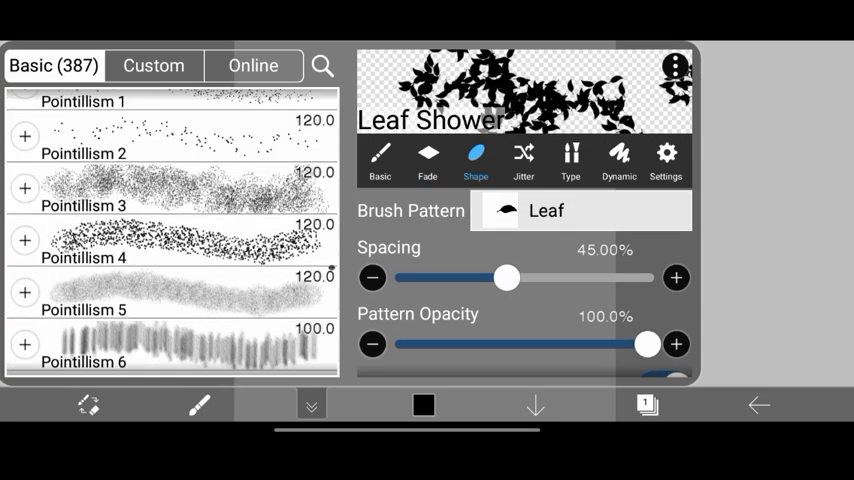
scroll(down, 3)
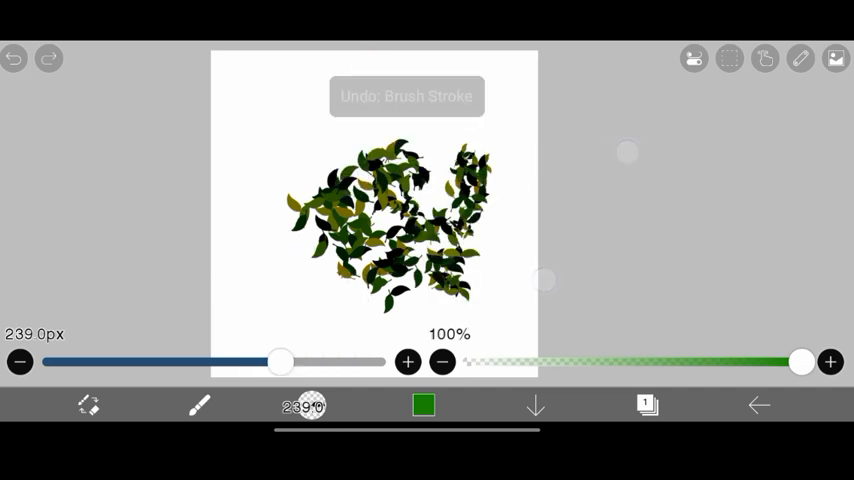
Step: Paint more Leaf Shower strokes to thicken the green bush foliage
drag(280, 362, 212, 362)
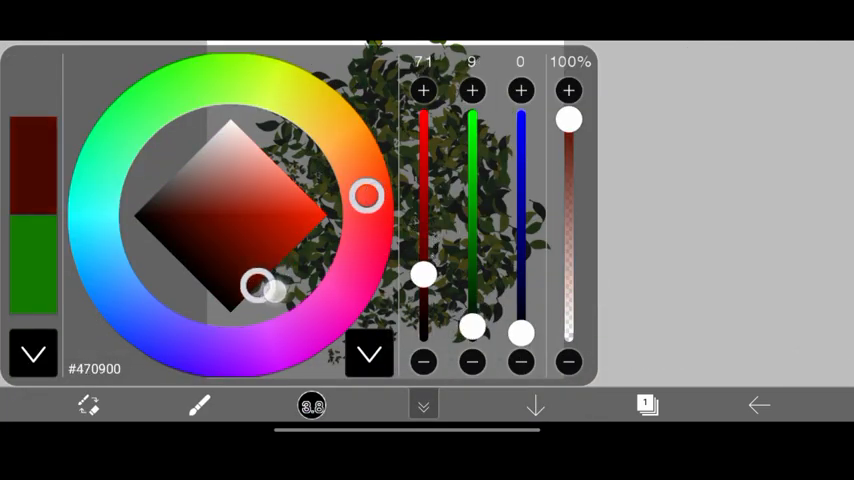
Step: Pick dark brown #2B2008 and paint stems under the leafy bush
drag(264, 290, 236, 228)
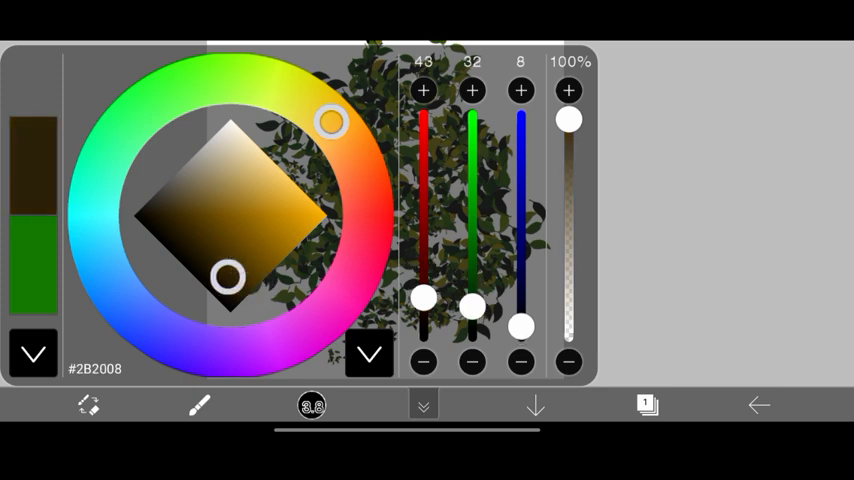
click(424, 404)
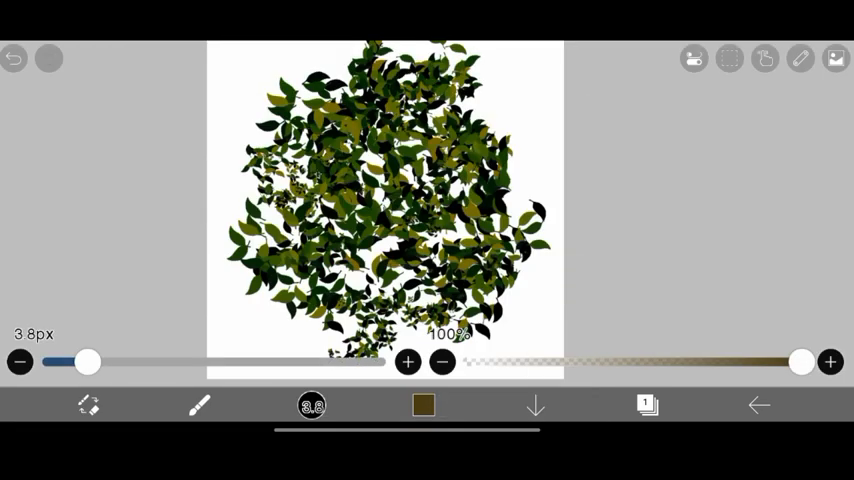
drag(88, 362, 118, 362)
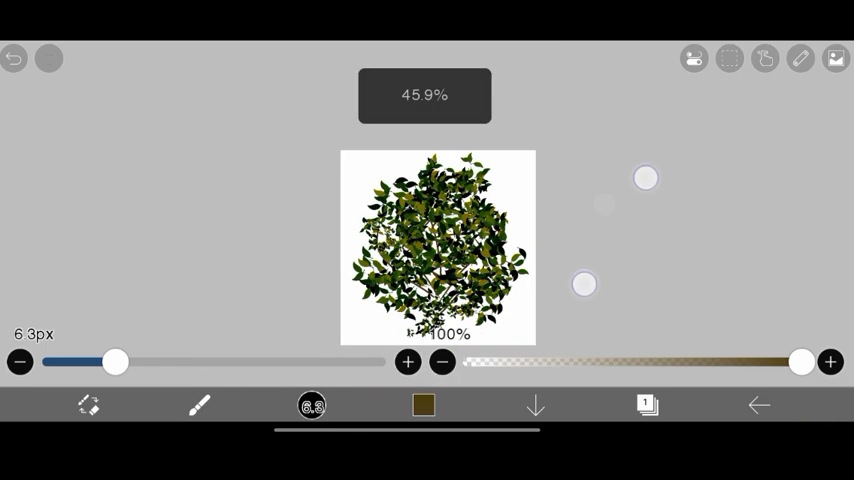
Step: Save the bush drawing as a PNG with Transparent background enabled
click(760, 404)
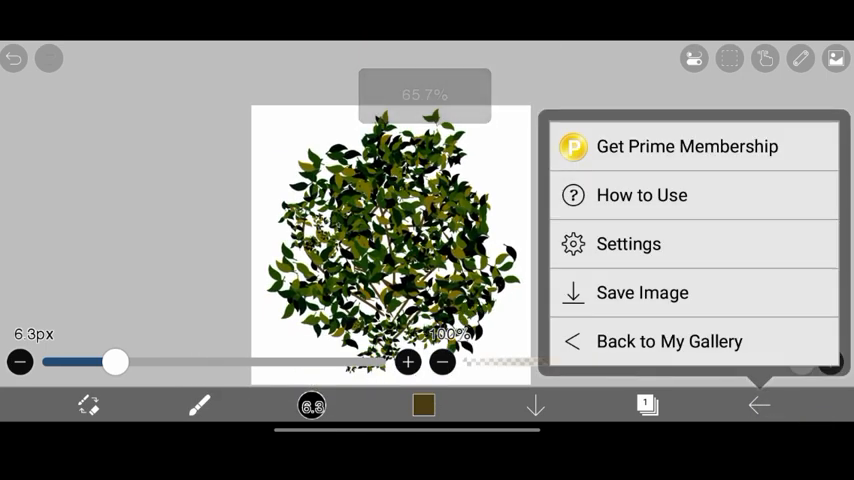
click(642, 292)
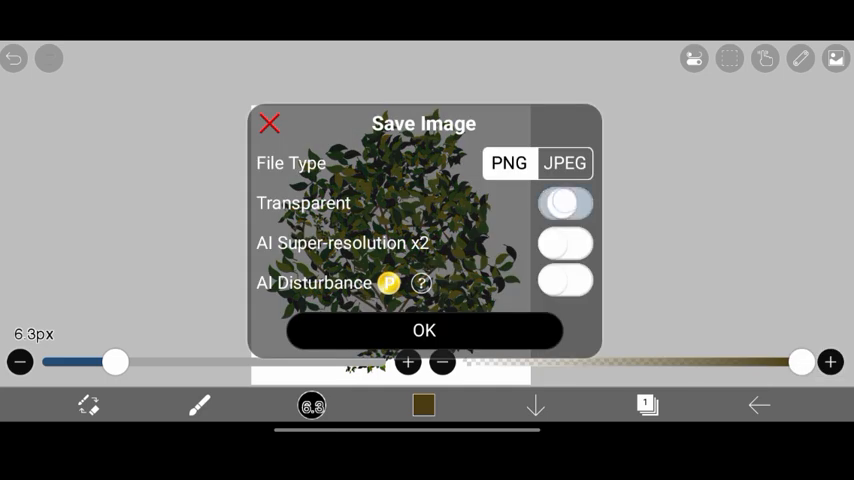
click(564, 204)
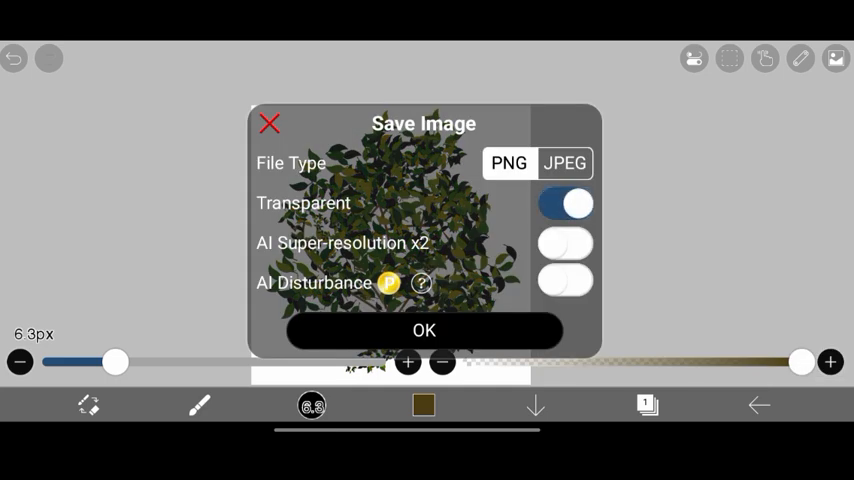
click(424, 330)
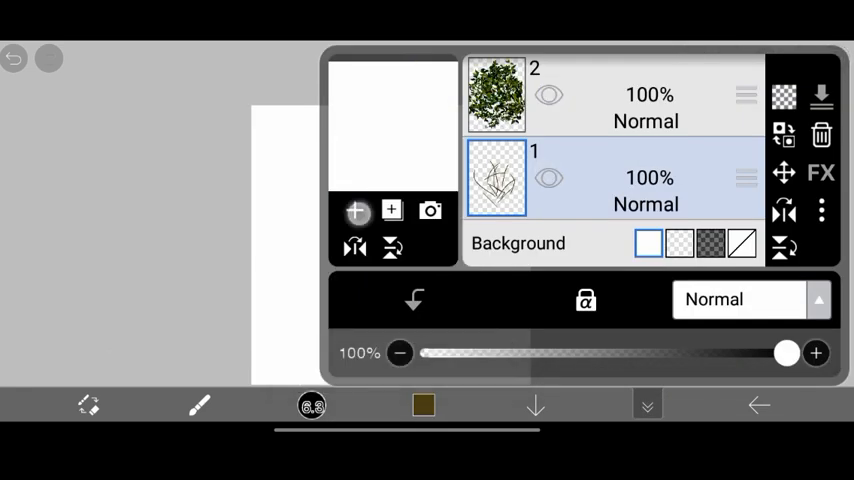
Step: Delete the bush layers so the canvas is blank white again
click(356, 210)
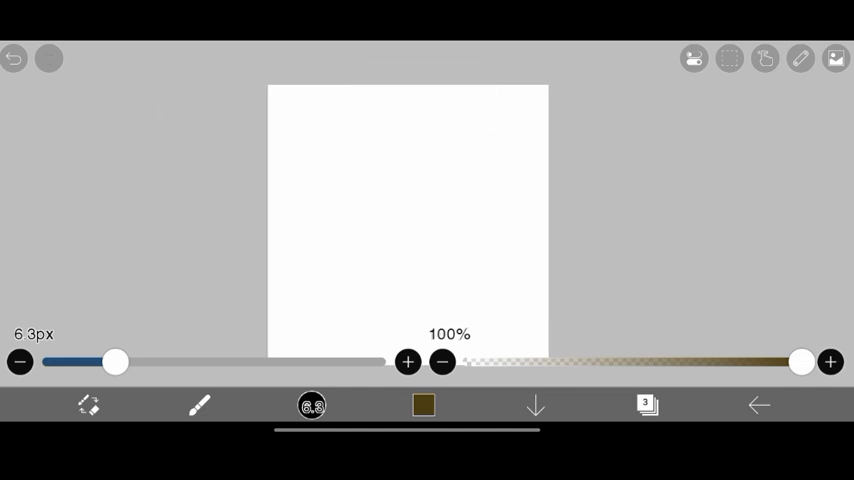
Step: Enable the Kaleidoscope Symmetry Ruler and lower its Division count
click(800, 58)
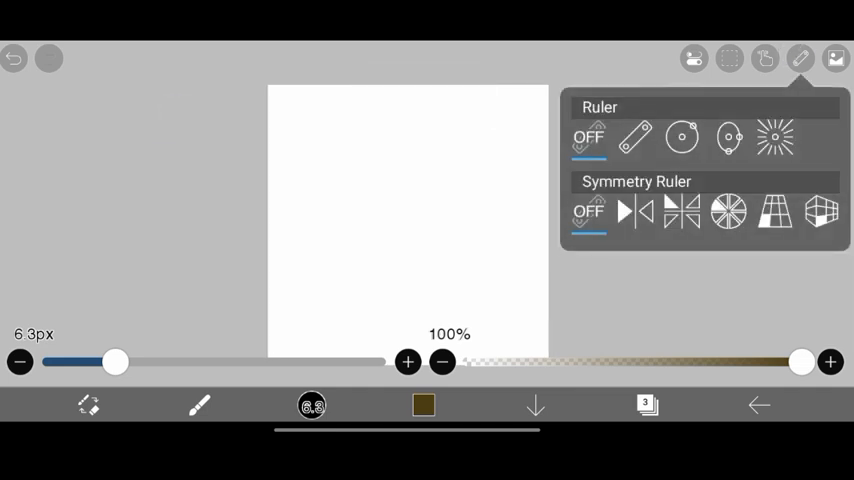
click(684, 210)
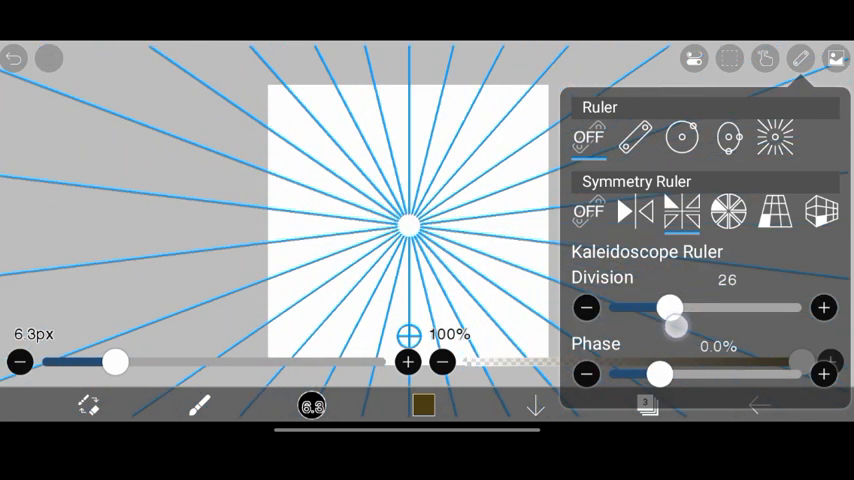
drag(668, 308, 632, 308)
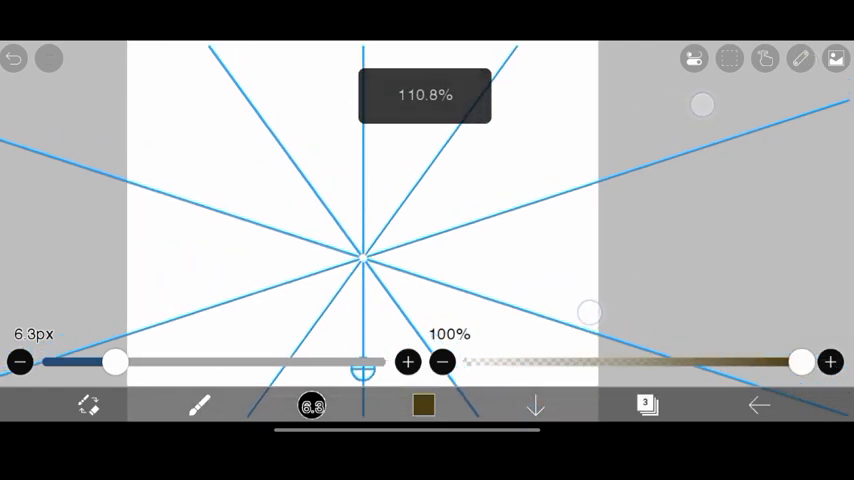
Step: Choose orange #FFAE00 and paint filled symmetric flower petals around the canvas centre
click(424, 404)
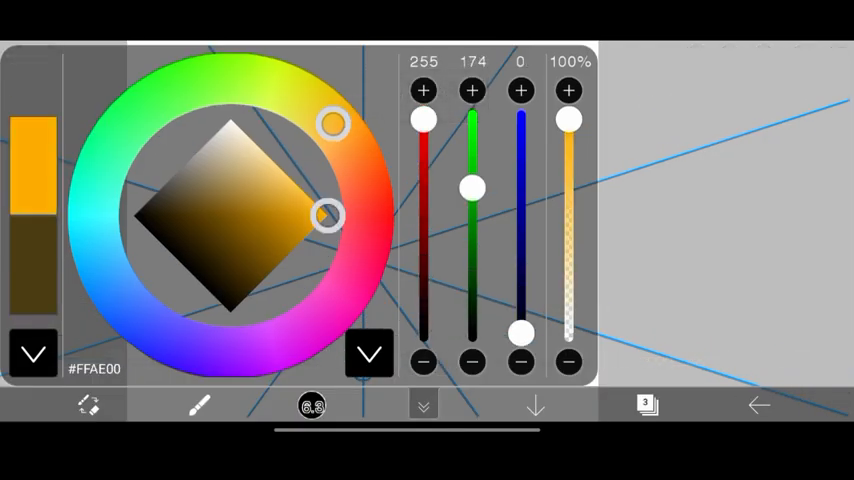
click(424, 404)
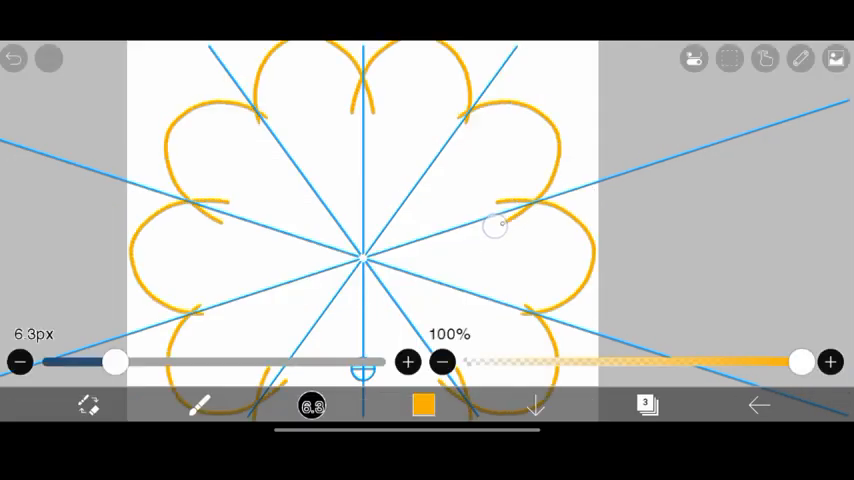
click(14, 58)
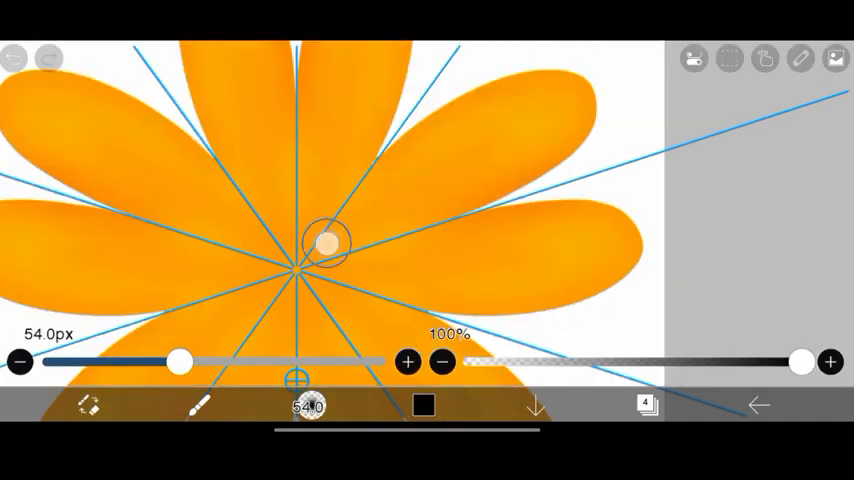
drag(180, 362, 228, 362)
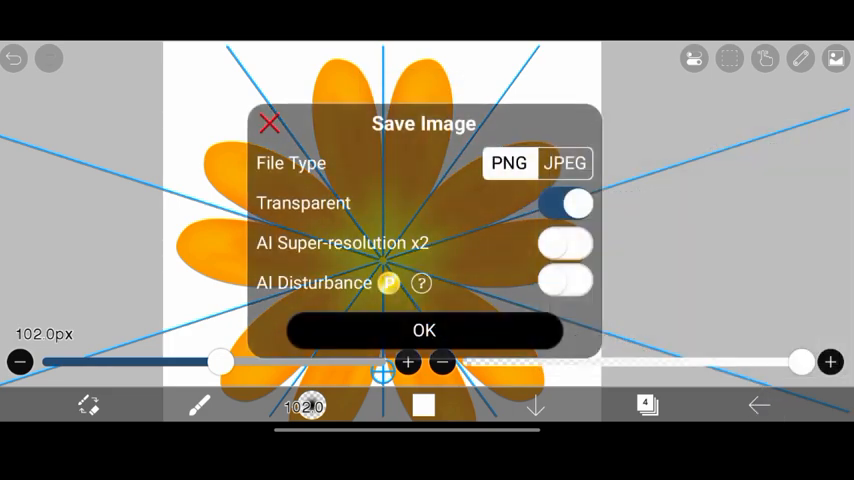
Step: Save the orange flower as a transparent PNG image
click(424, 330)
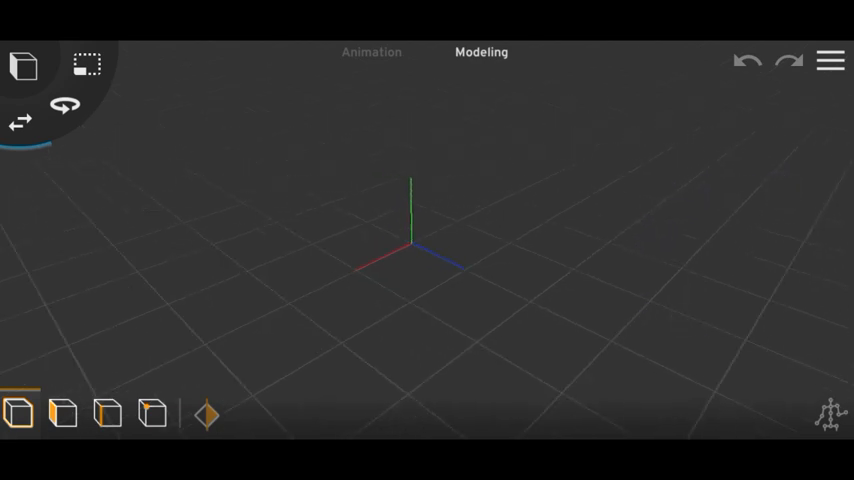
Step: Import the saved bush and flower PNGs as planes via 3D Import
click(830, 60)
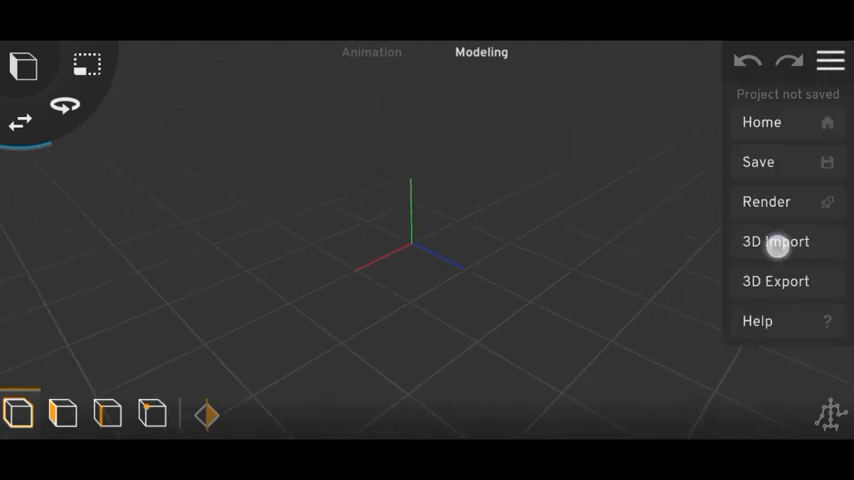
click(776, 240)
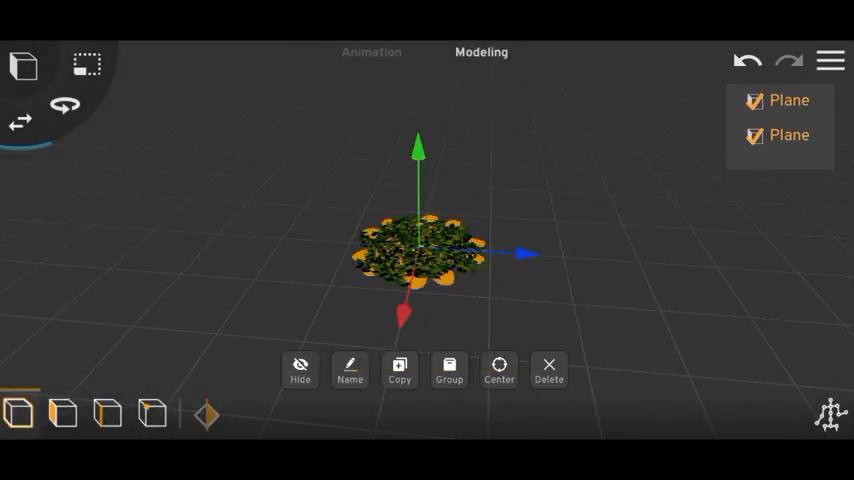
Step: Add a Cylinder primitive to the scene as the base for the flower pot
click(548, 370)
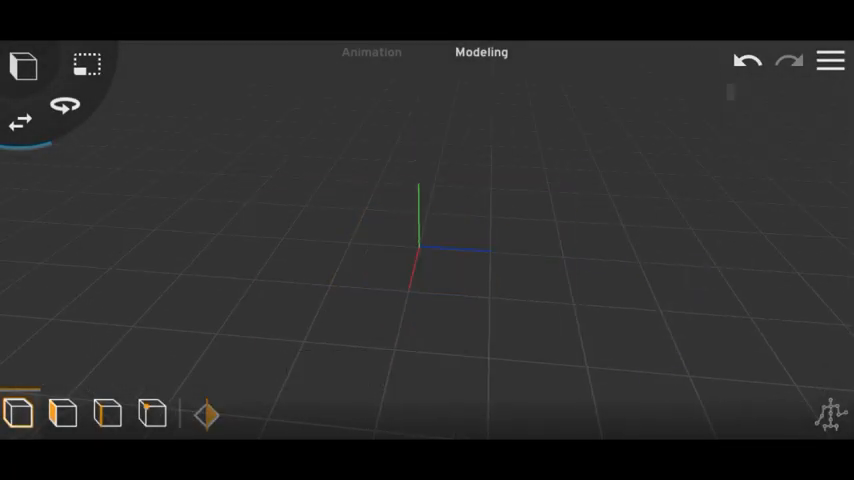
click(24, 64)
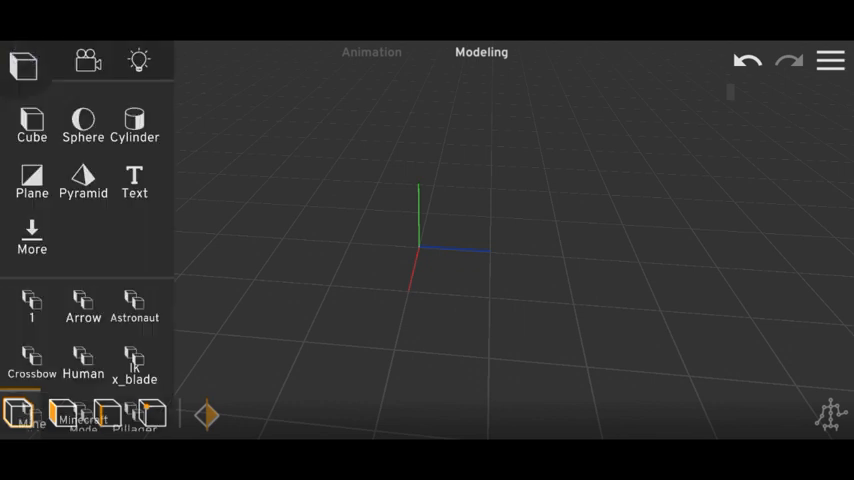
click(134, 120)
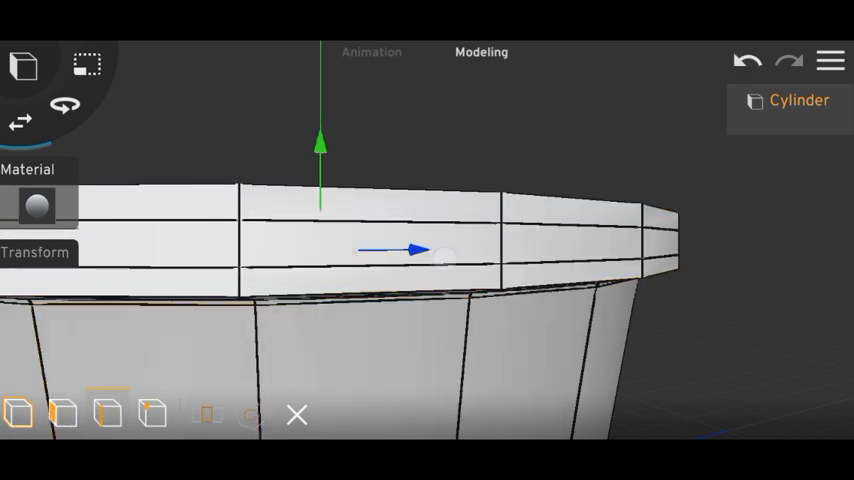
drag(444, 252, 560, 228)
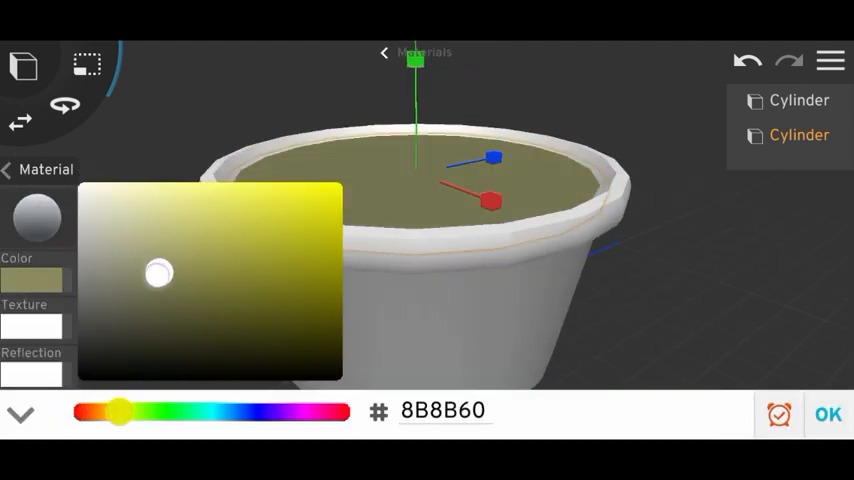
Step: Colour the soil dark brown (745601) and the pot muted olive grey (797862)
drag(158, 272, 132, 286)
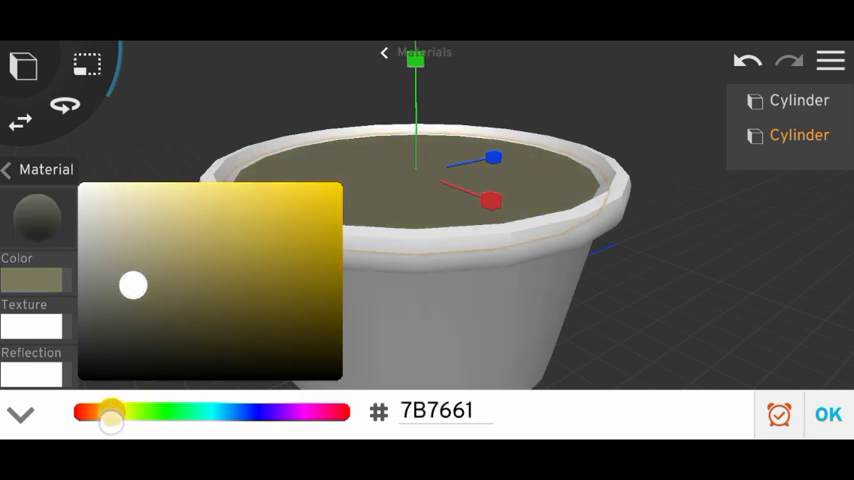
drag(132, 286, 340, 292)
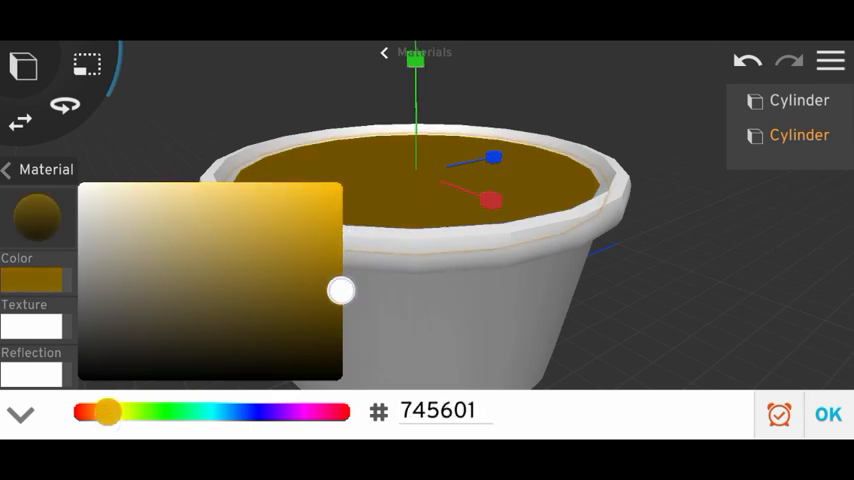
drag(340, 292, 328, 322)
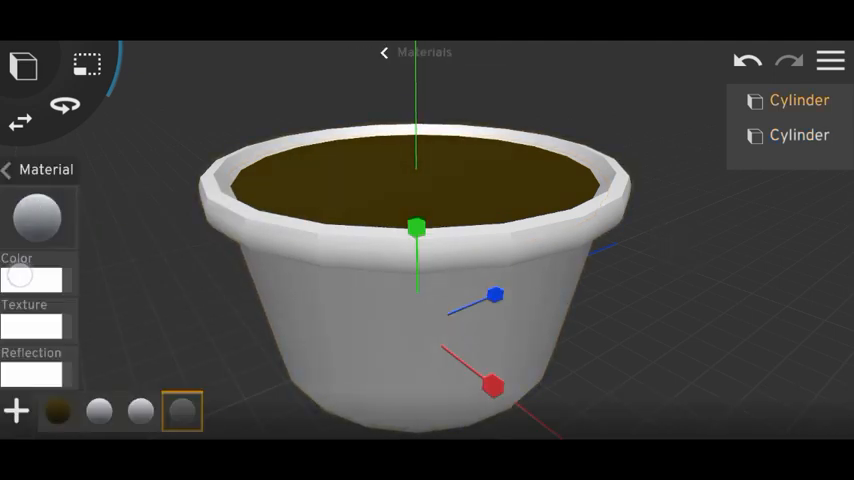
click(32, 280)
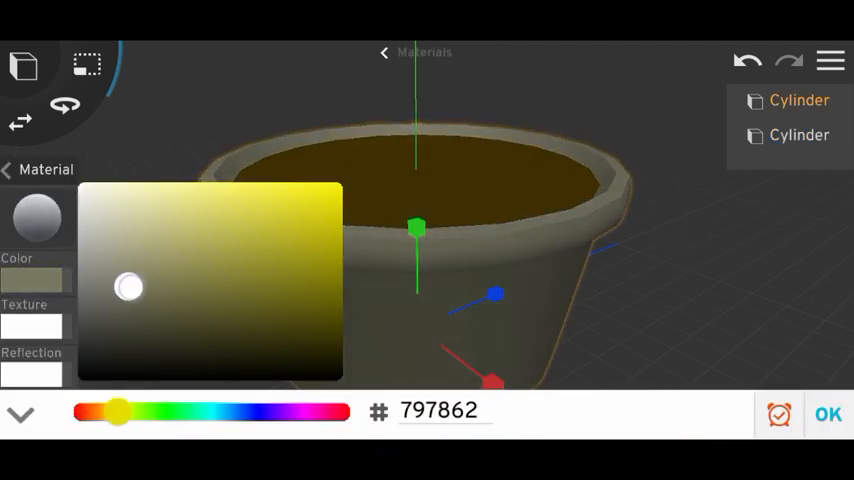
drag(128, 288, 144, 304)
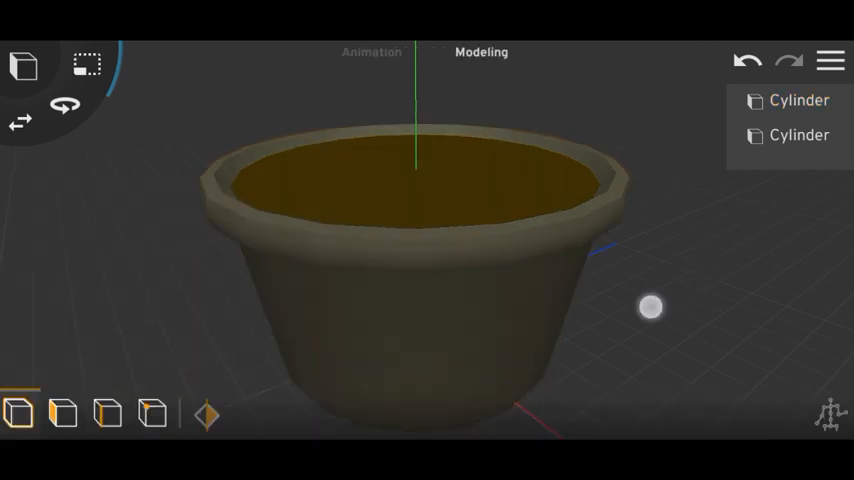
Step: Add a plane standing upright behind the pot and begin adjusting its material
scroll(down, 3)
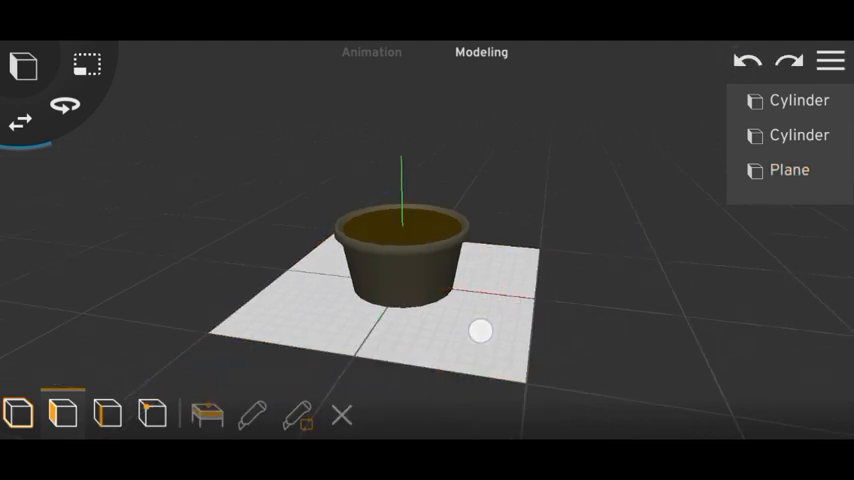
click(788, 168)
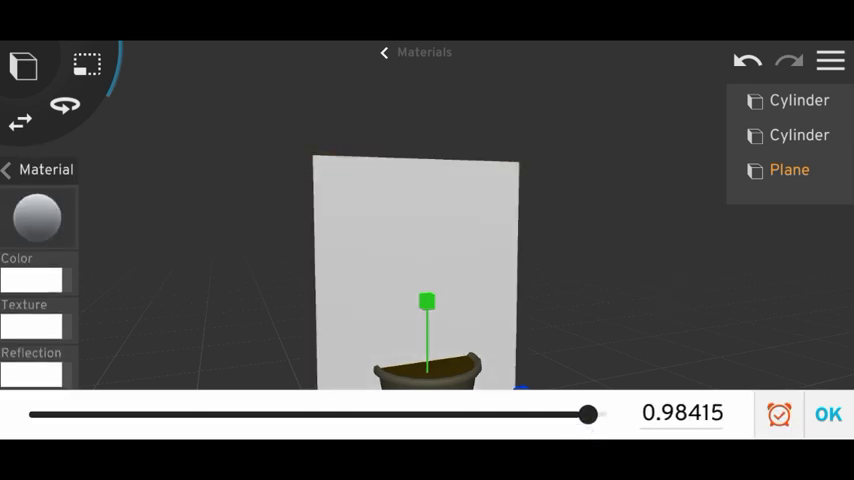
Step: Save the project and texture the upright plane with the leafy bush image
click(384, 52)
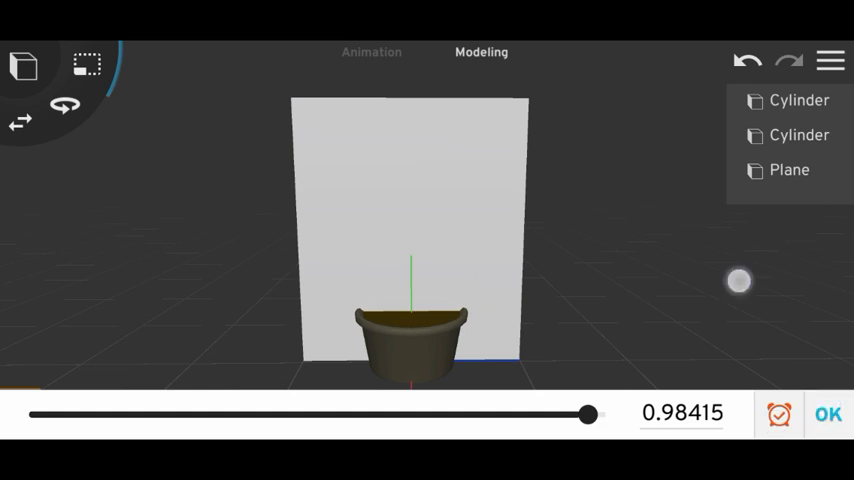
scroll(down, 3)
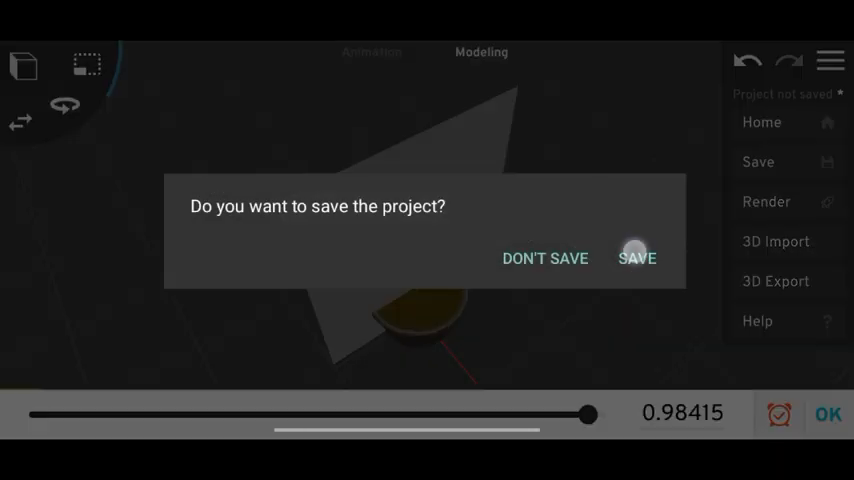
click(636, 258)
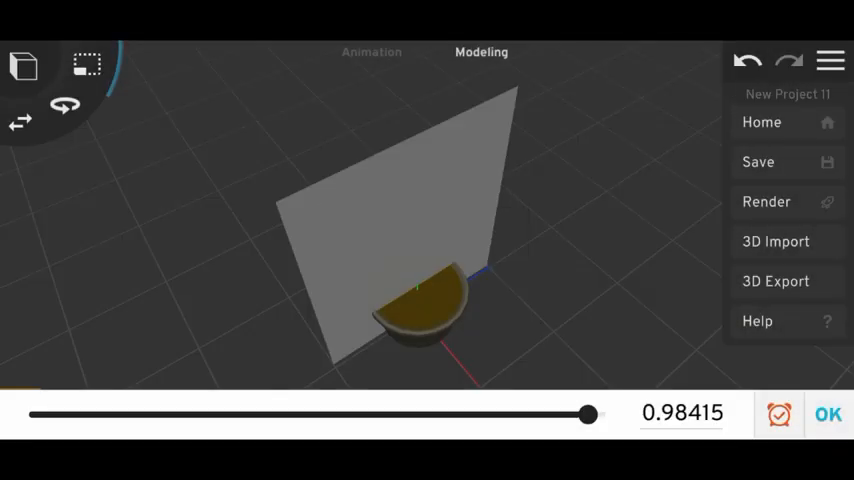
click(762, 120)
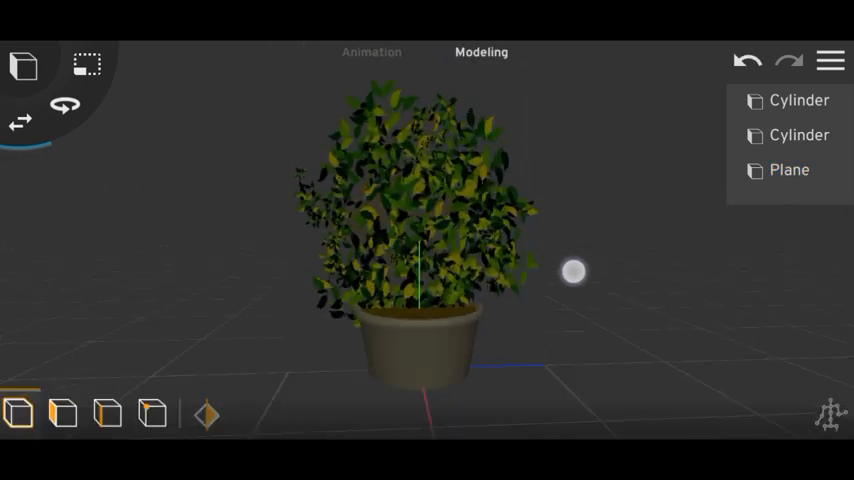
Step: Duplicate the bush plane three times, rotating each copy around the vertical axis
click(788, 168)
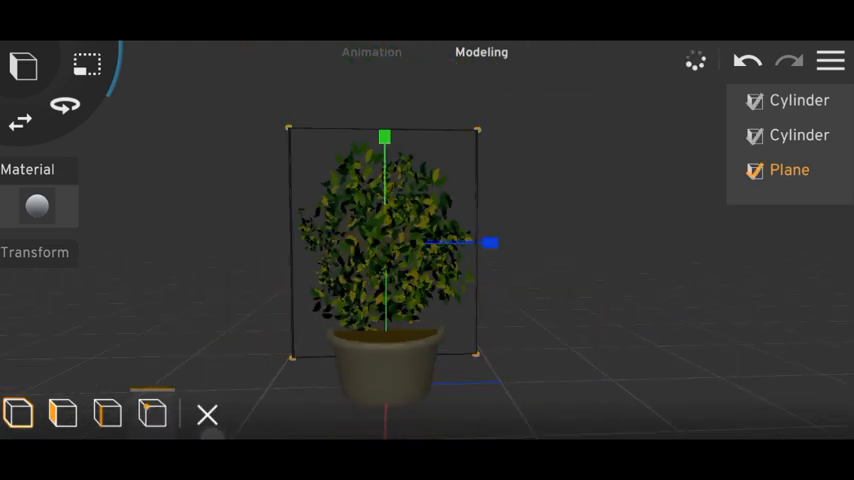
drag(484, 244, 512, 240)
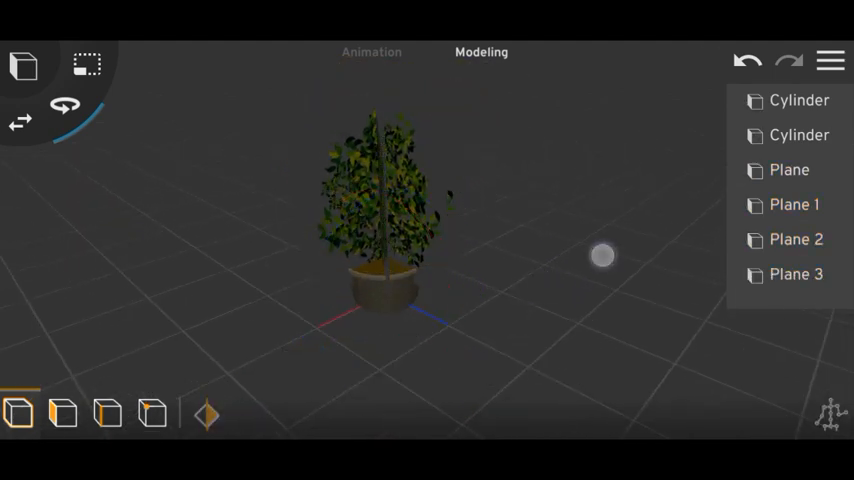
Step: Move two orange flower planes into the bush foliage as visible blossoms
click(796, 272)
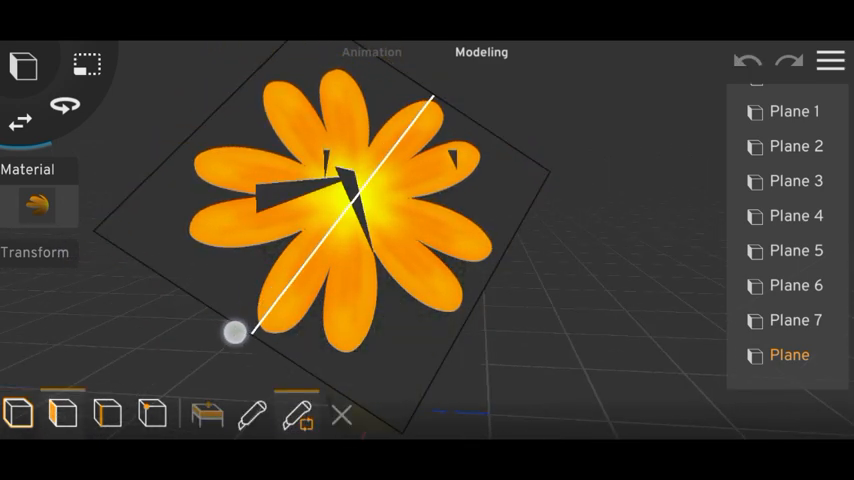
drag(234, 332, 222, 342)
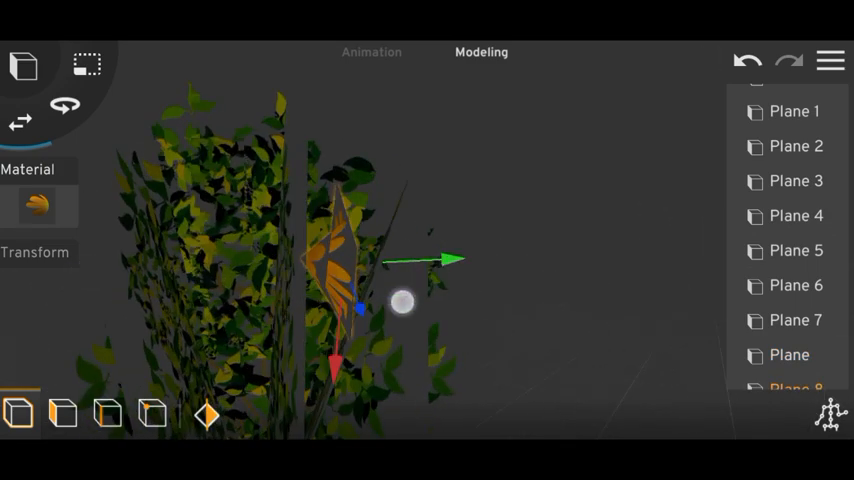
drag(400, 302, 136, 310)
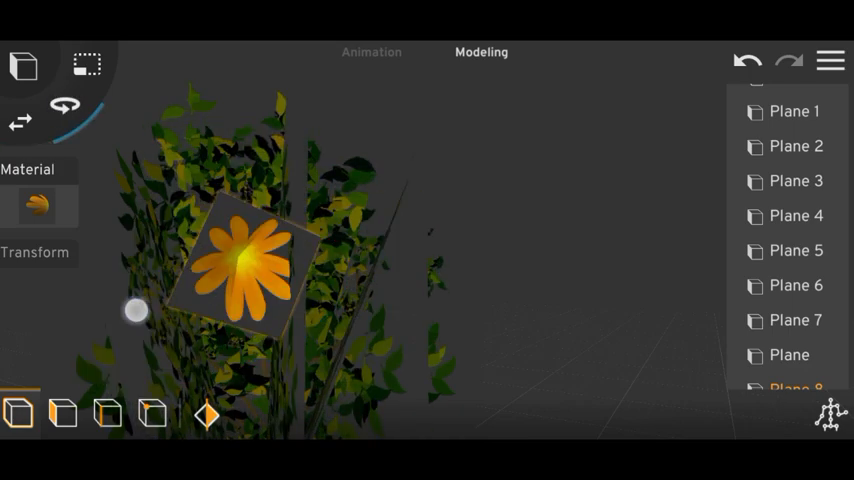
drag(136, 312, 364, 272)
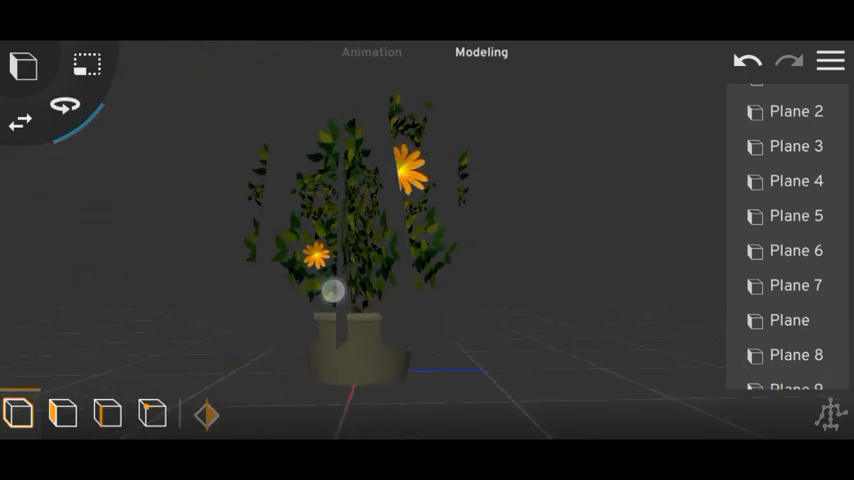
Step: Add a white ground plane and a Sun light at intensity 0.5
drag(332, 292, 600, 264)
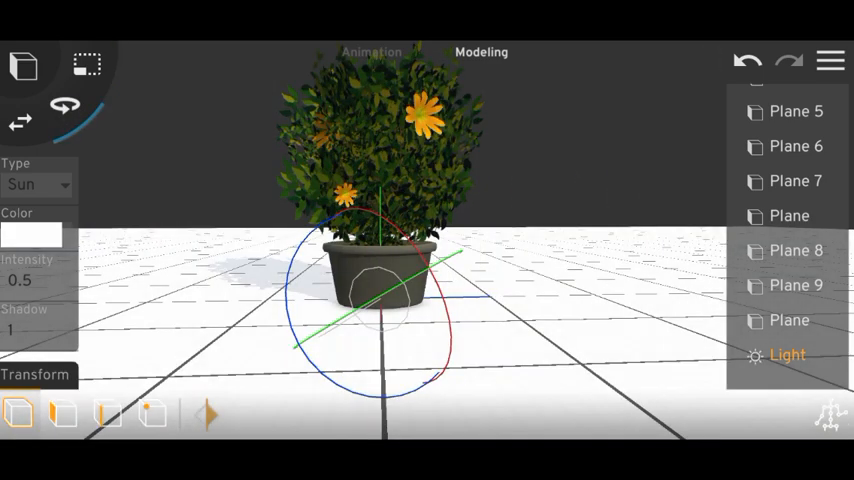
Step: Add a Point light with intensity 0.5 and range 10
click(24, 64)
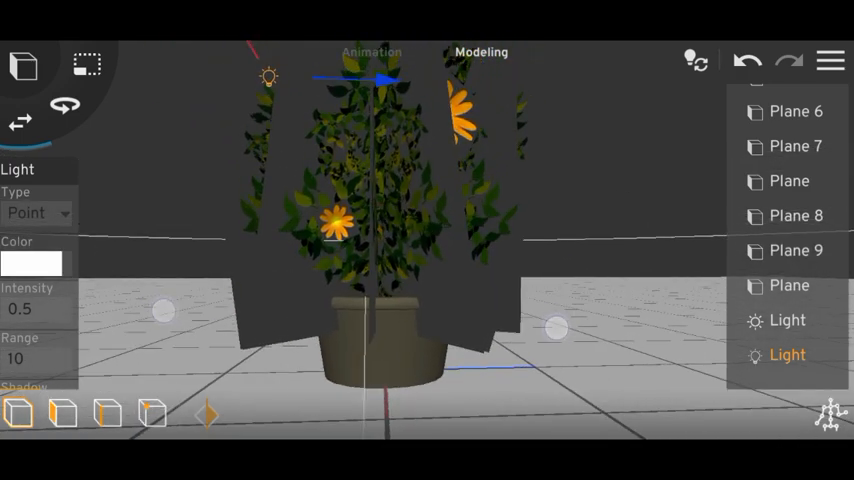
click(36, 212)
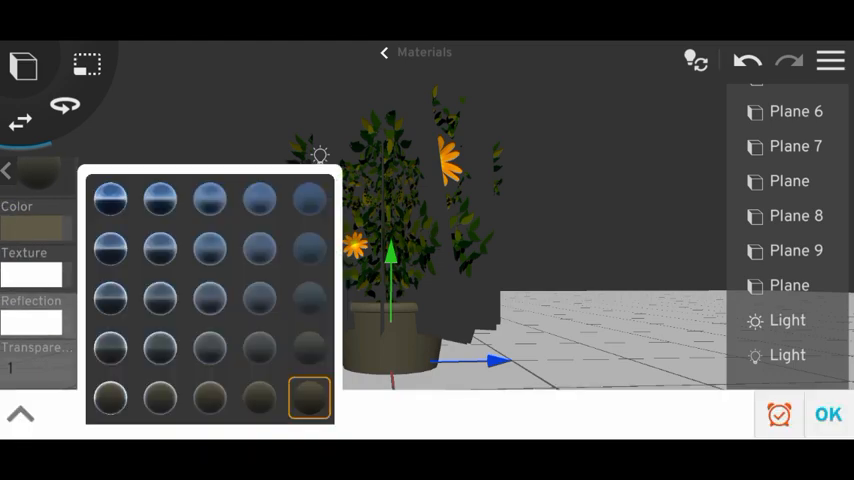
Step: Apply a glossy reflective material preset to the flower pot
click(210, 348)
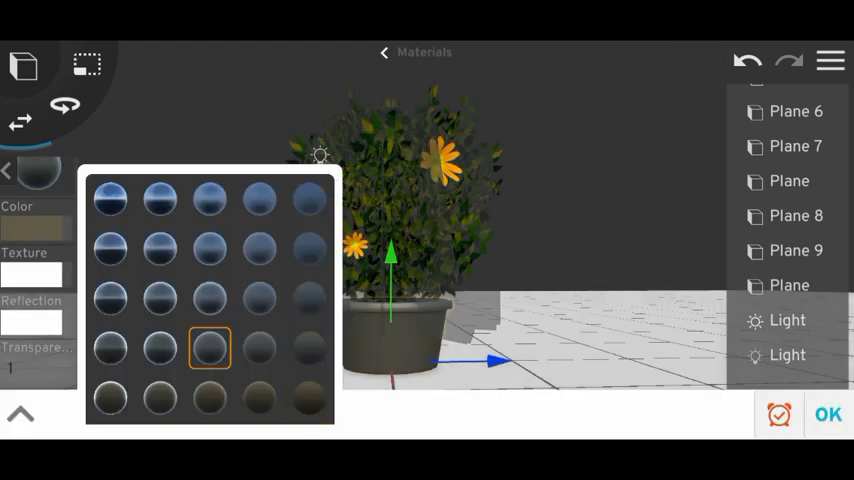
click(260, 348)
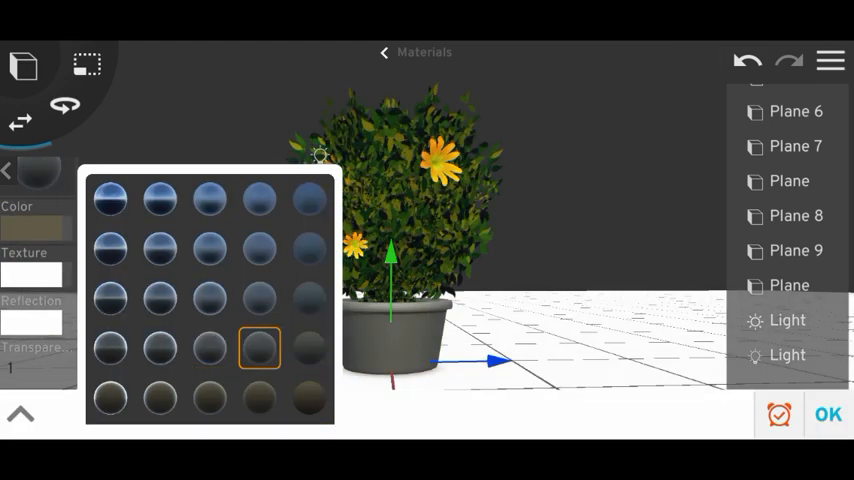